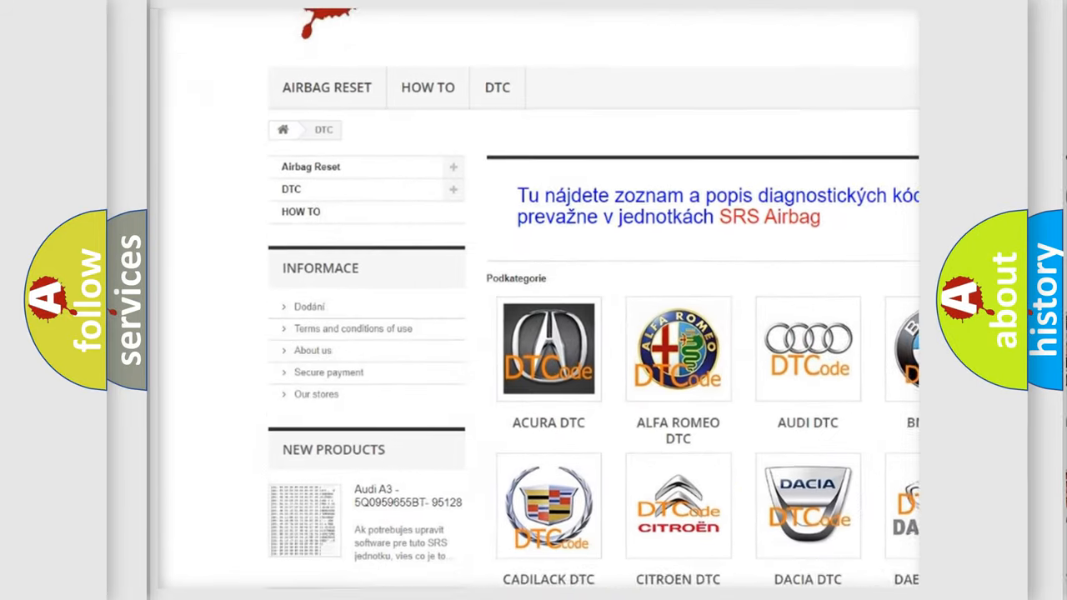
scroll(down, 3)
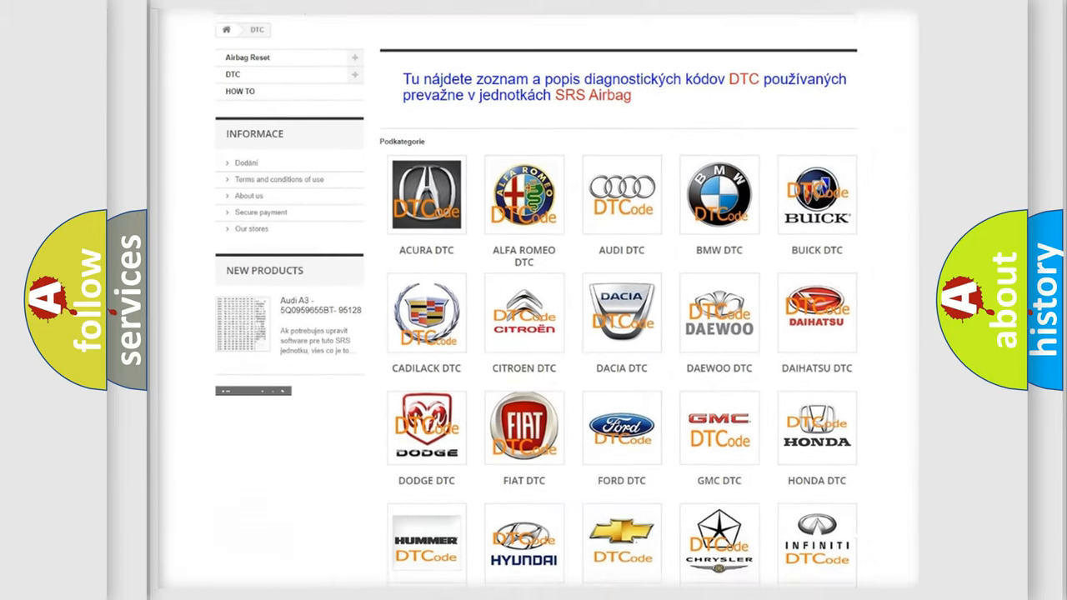
scroll(down, 3)
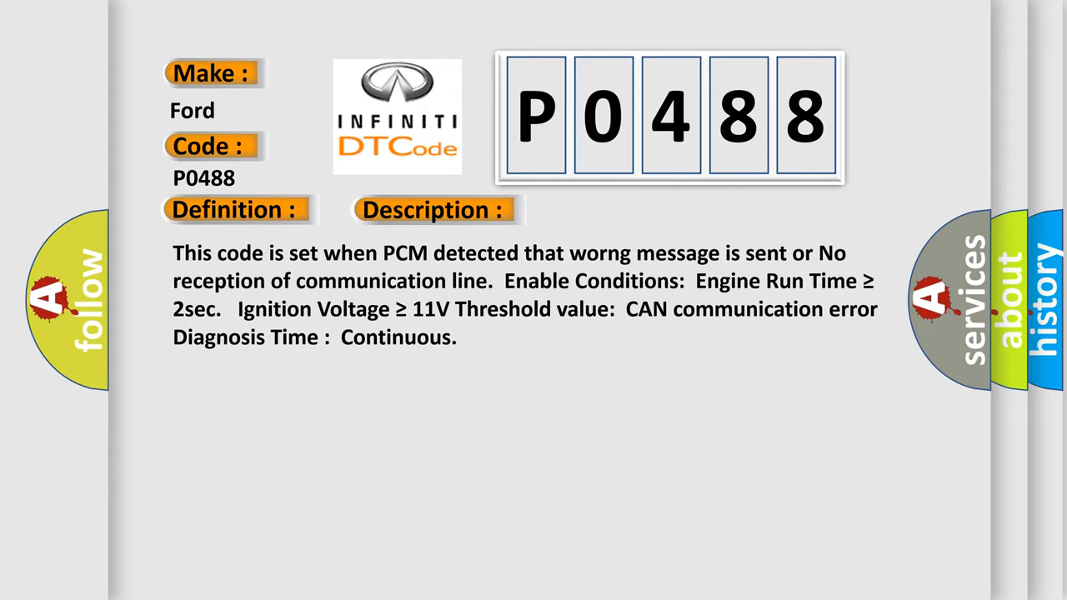
click(613, 210)
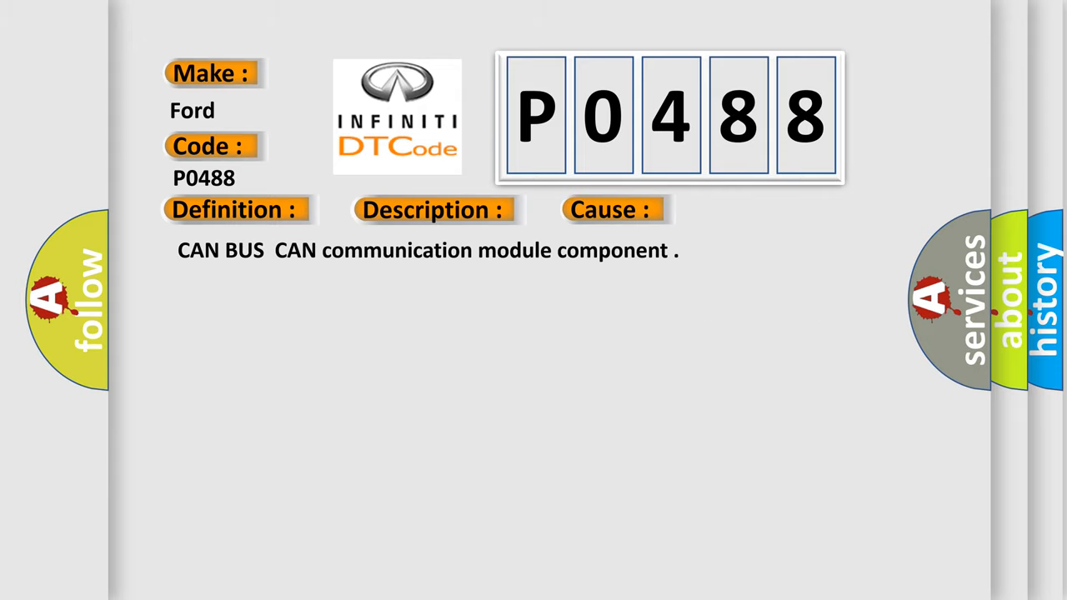